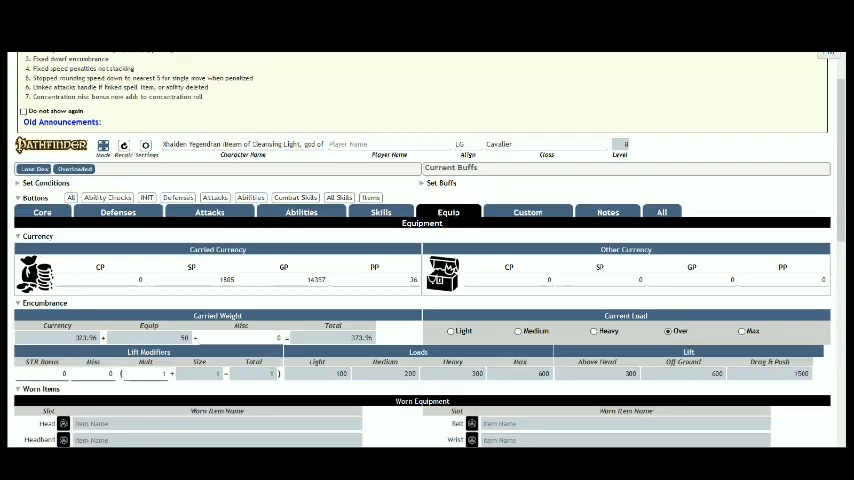
# - Scroll the cavalier's sheet down to the character details and ability scores
pyautogui.scroll(-3)
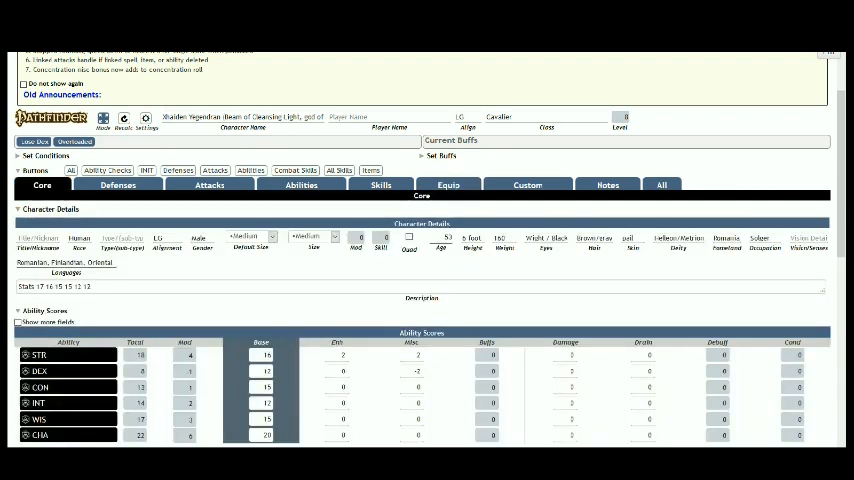
pyautogui.scroll(-3)
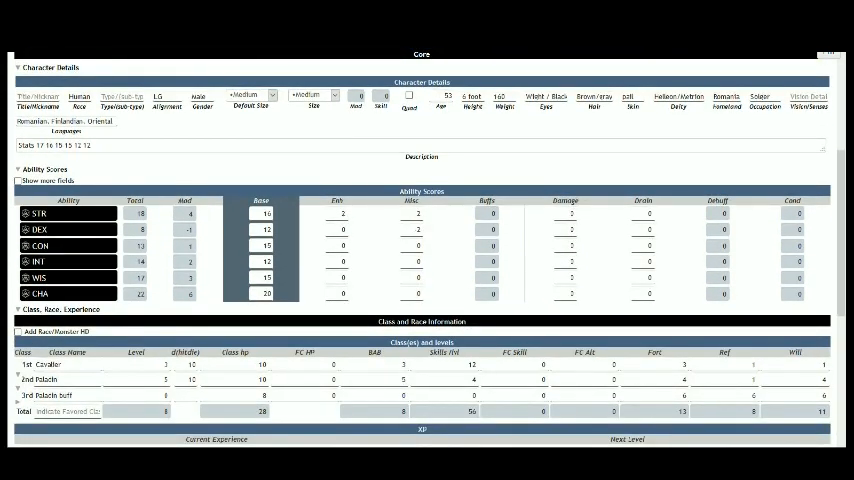
pyautogui.click(417, 214)
pyautogui.write('0')
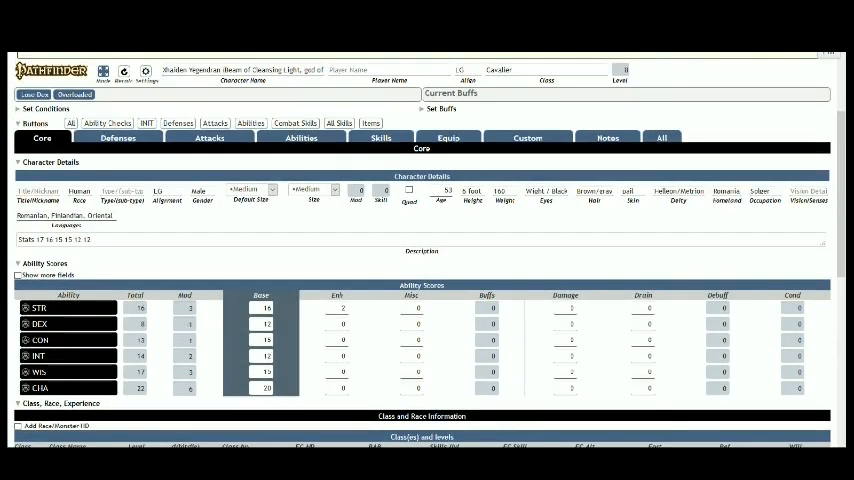
# - Show the Attacks page and scroll through attack bonuses, notes and attack list
pyautogui.click(209, 137)
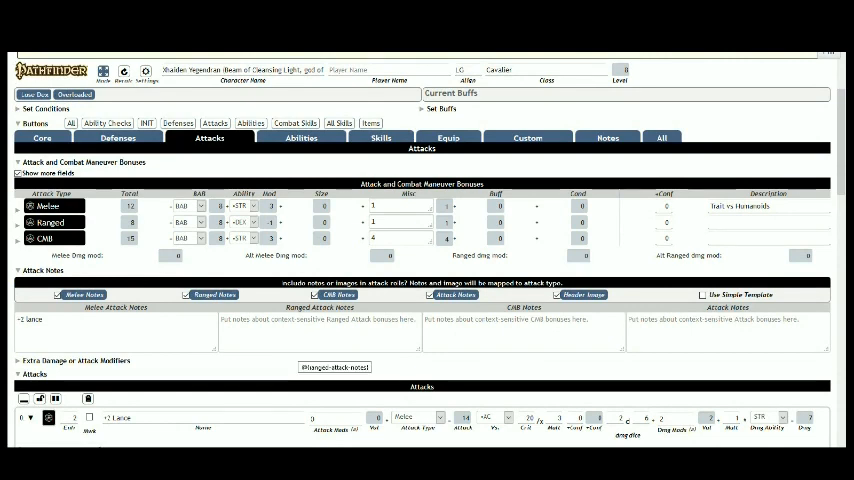
pyautogui.scroll(-3)
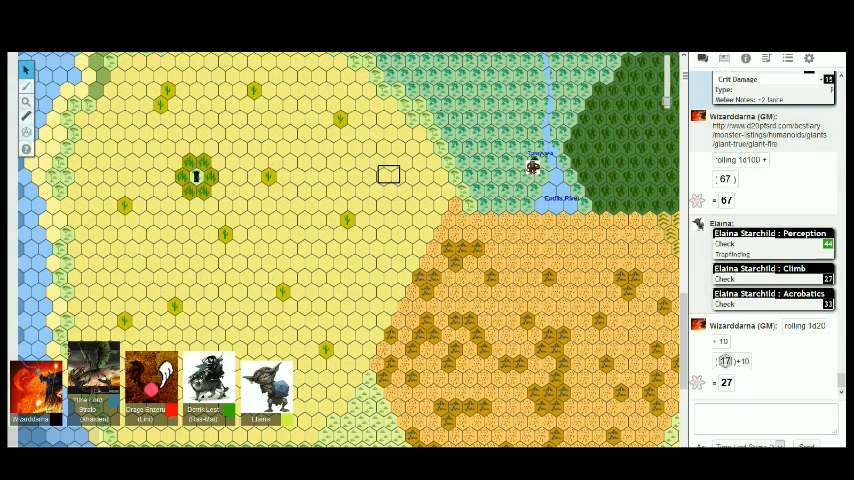
# - Scroll chat to Elaina's Stealth check and the GM's 1d20+14 total of 28
pyautogui.scroll(-3)
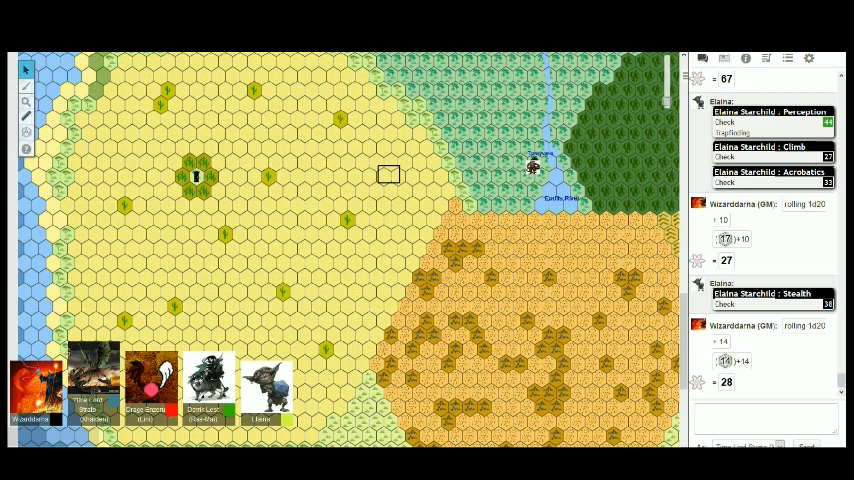
# - Scroll chat to Elaina's Disguise check and Rasmal's Perception check
pyautogui.scroll(-3)
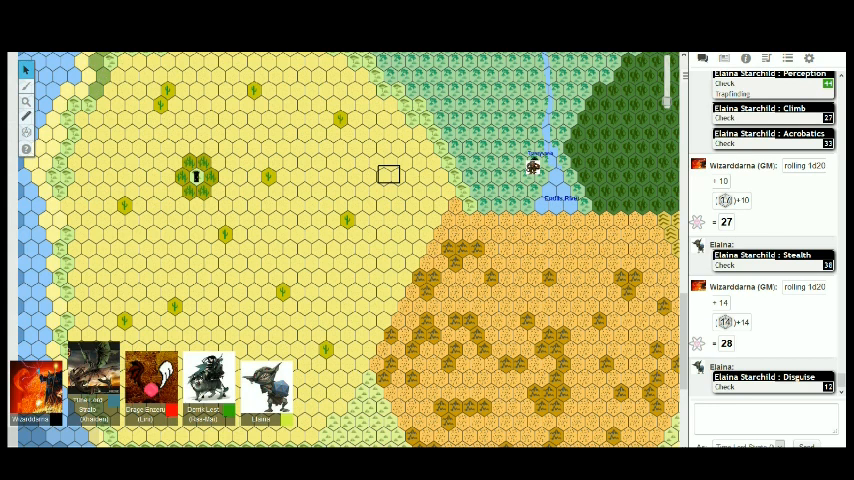
pyautogui.scroll(-3)
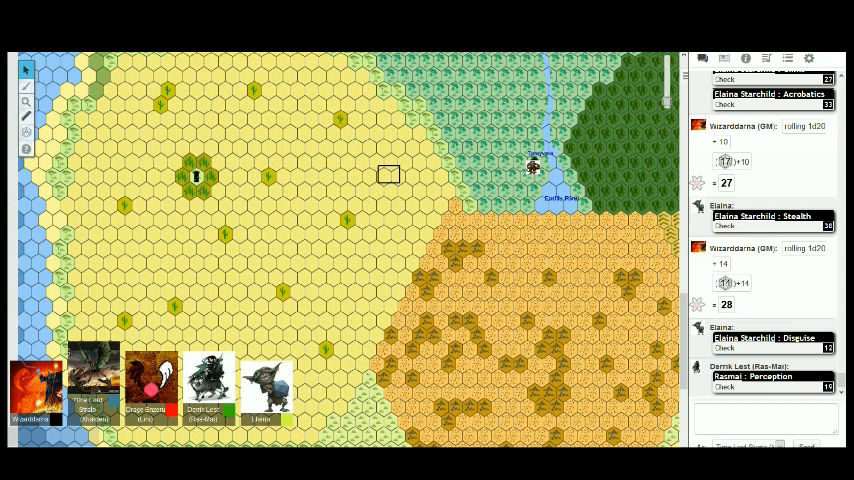
pyautogui.scroll(-3)
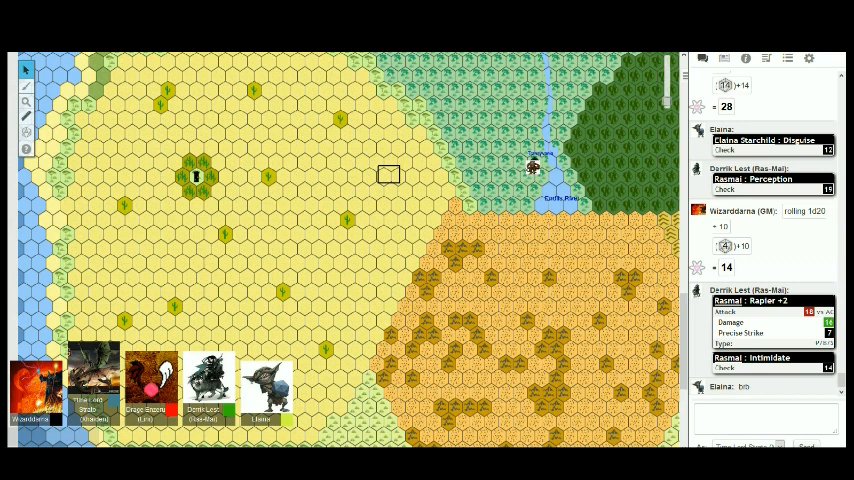
# - Scroll chat to the GM's 1d20+10 roll totalling 26
pyautogui.scroll(-3)
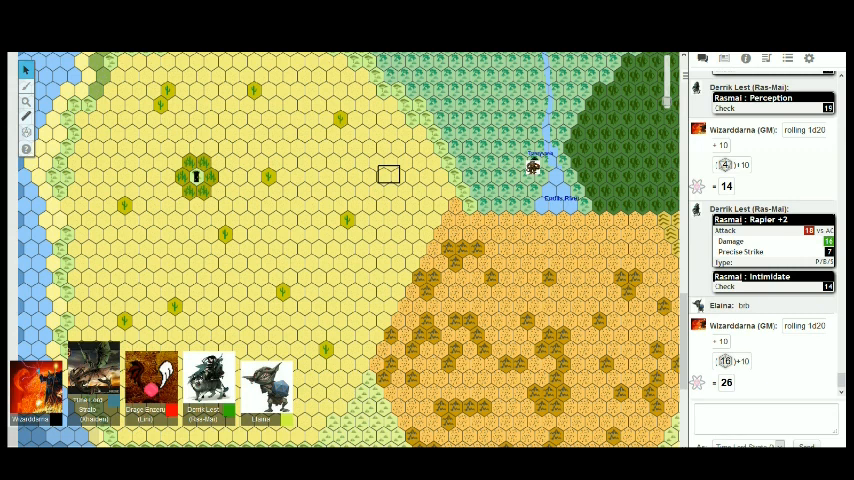
# - Scroll chat to Rasmal's Escape Artist check and the Endure Elements, Communal note
pyautogui.scroll(-3)
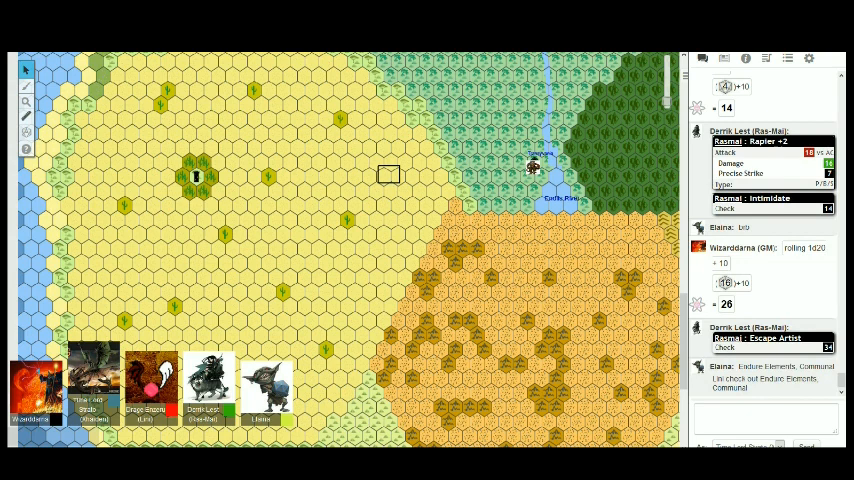
# - Scroll chat through GM rolls of 14, 27 and 17 around Rasmal's Escape Artist check
pyautogui.scroll(-3)
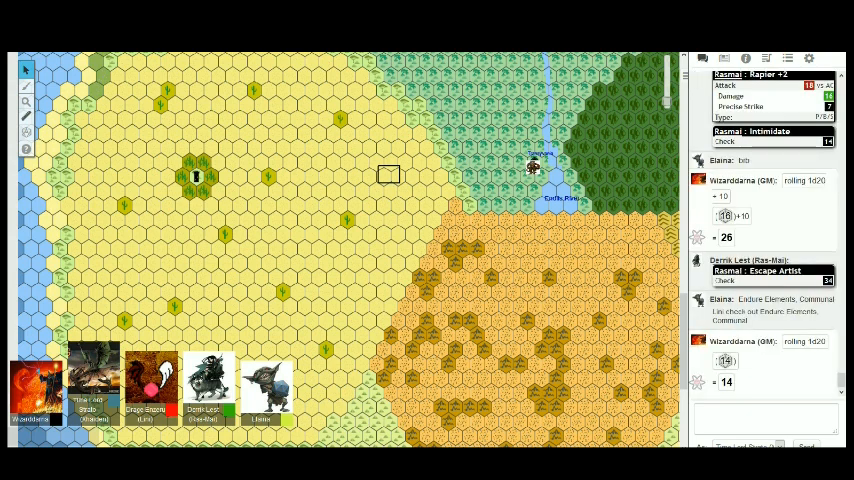
pyautogui.scroll(-3)
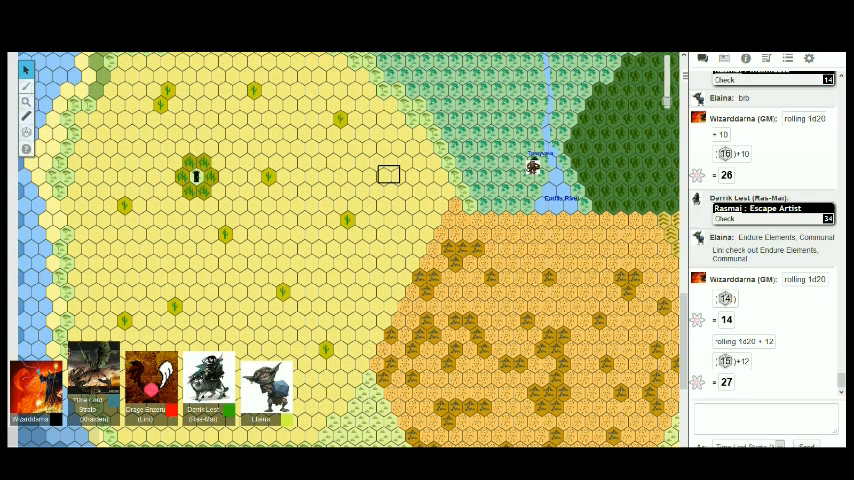
pyautogui.scroll(-3)
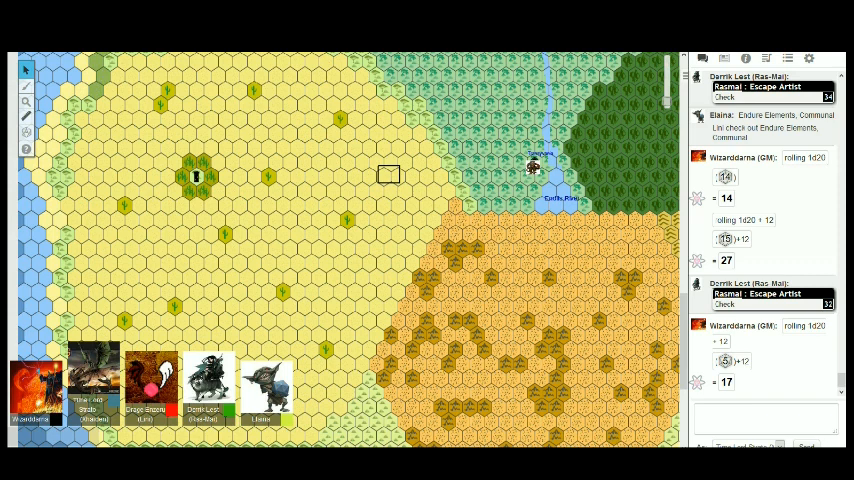
# - Scroll chat to Lini's Perception and Intimidate checks and the d100 roll of 88
pyautogui.scroll(-3)
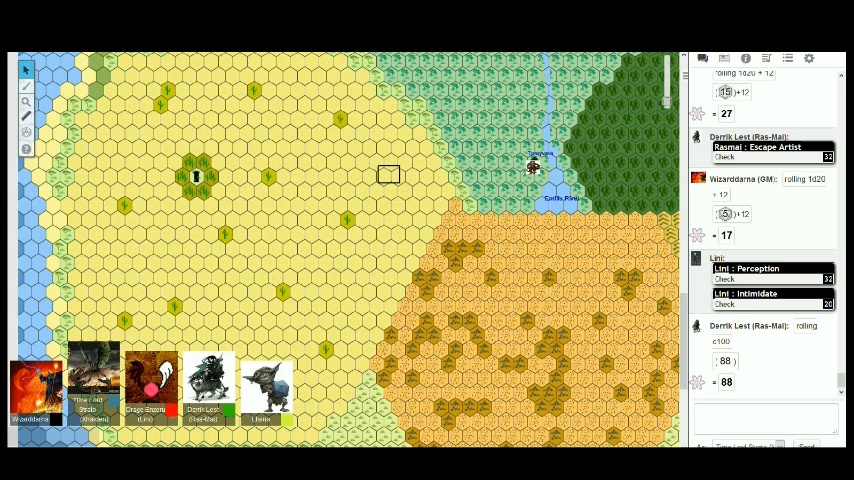
# - Scroll chat to Rasmal's Willpower save and the GM's 1d20+12 roll of 18
pyautogui.scroll(-3)
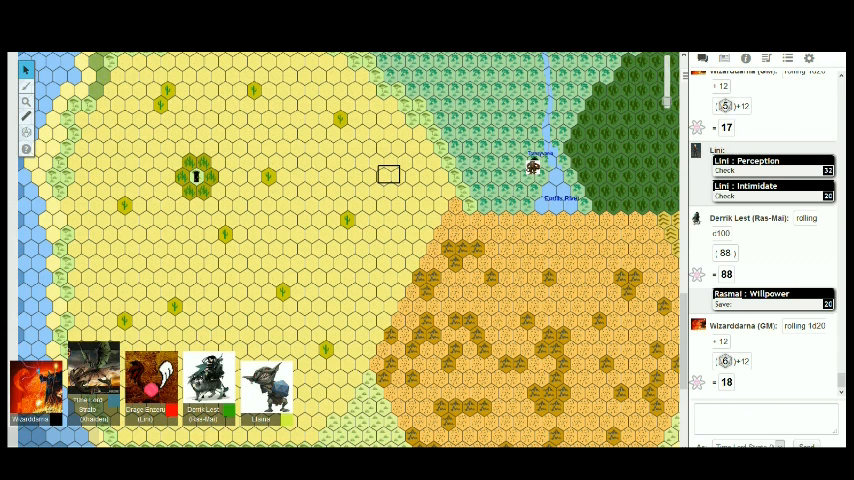
pyautogui.scroll(-3)
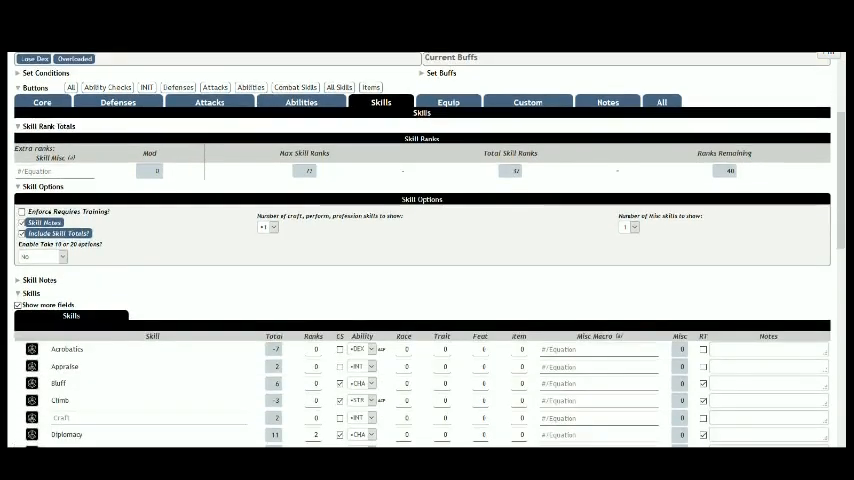
pyautogui.scroll(-3)
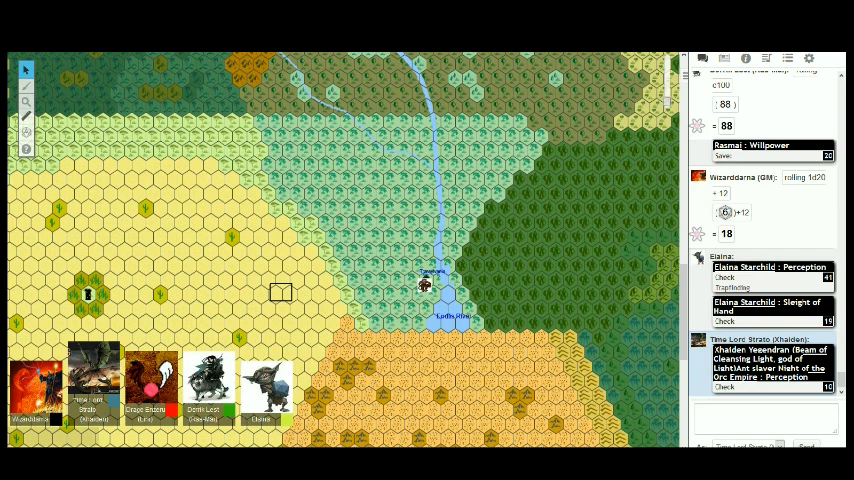
# - Scroll chat to the party's Willpower save, Perception and Sleight of Hand checks
pyautogui.scroll(-3)
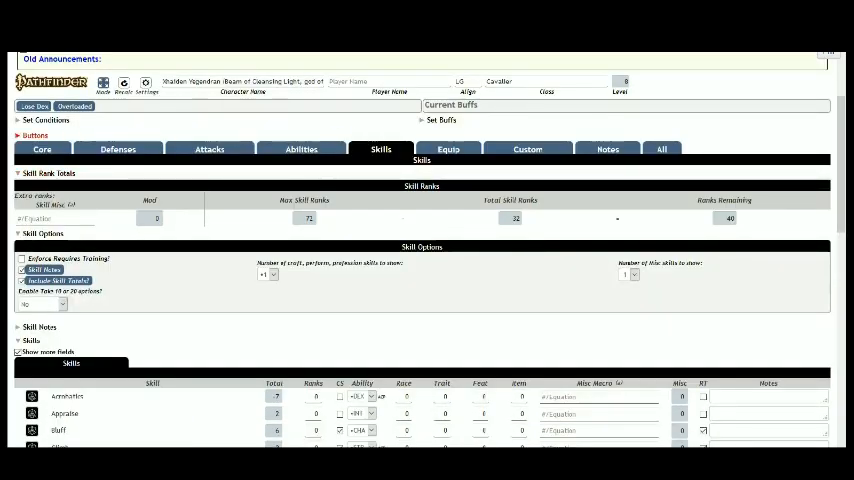
# - Review the sheet's Core and Attacks pages, scrolling down to the lance attack entries
pyautogui.click(42, 148)
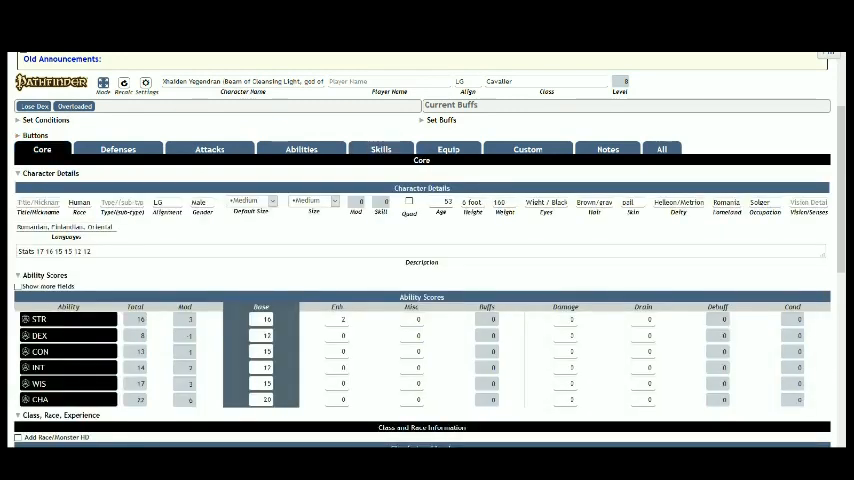
pyautogui.click(209, 149)
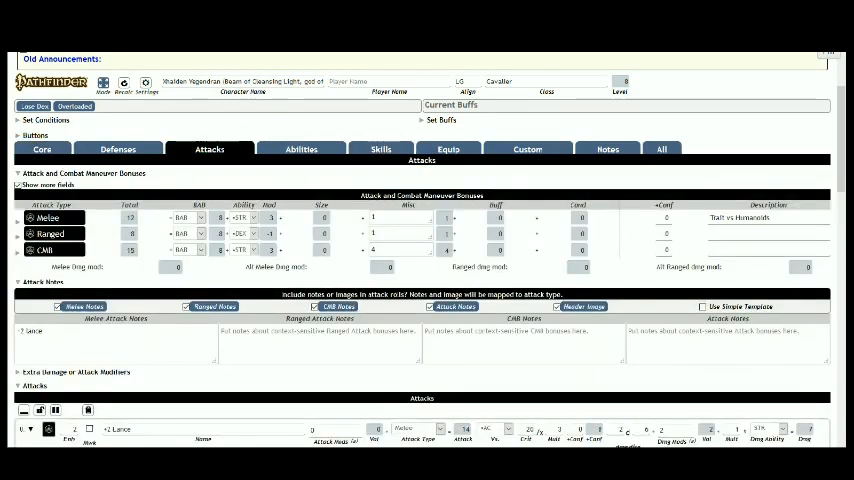
pyautogui.click(42, 148)
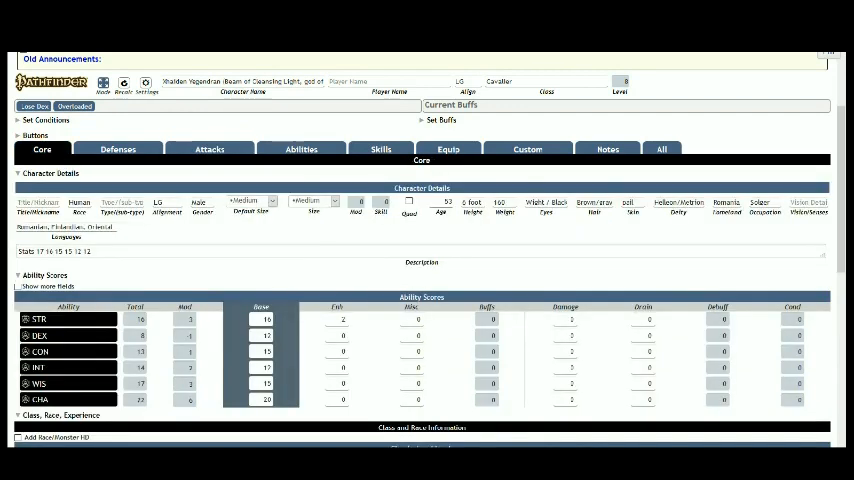
pyautogui.scroll(-3)
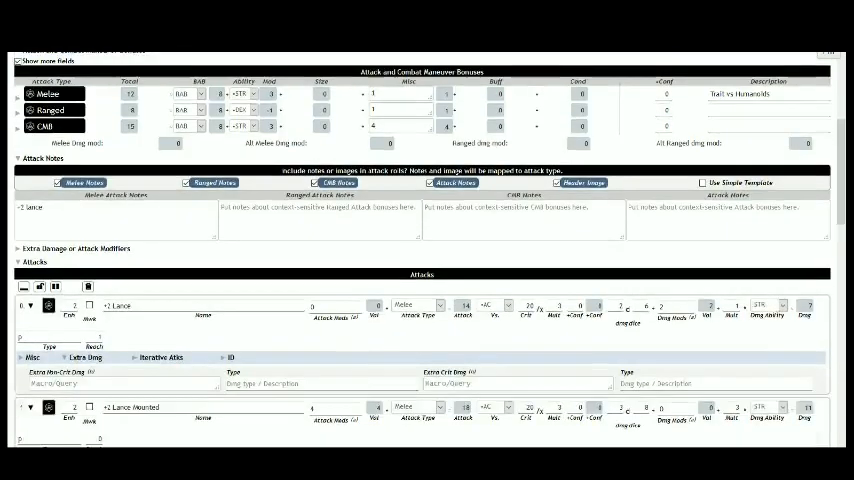
pyautogui.scroll(-3)
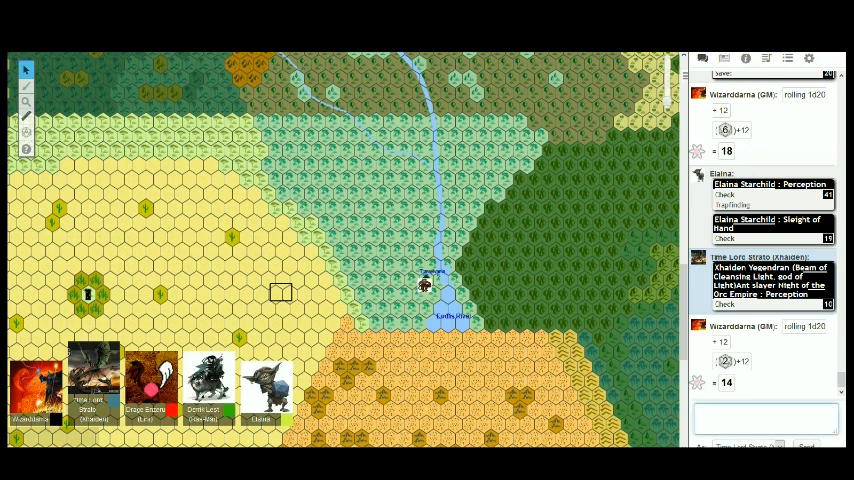
# - Enter '1' after closing the sheet, leaving the dice roller open over the hex map
pyautogui.write('1')
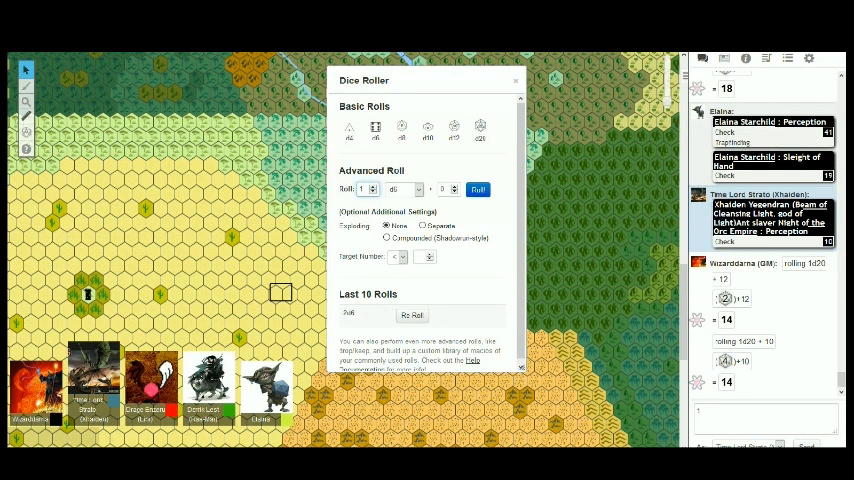
# - Open Xhaiden Yeyendran's Pathfinder sheet showing melee, ranged and CMB attack bonuses
pyautogui.click(399, 189)
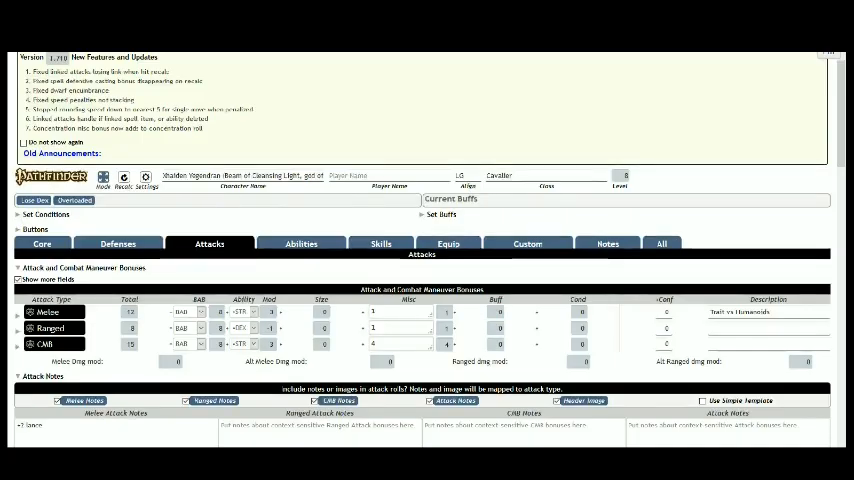
# - Show Xhaiden's Core page with character details and ability scores such as Strength 16
pyautogui.click(42, 243)
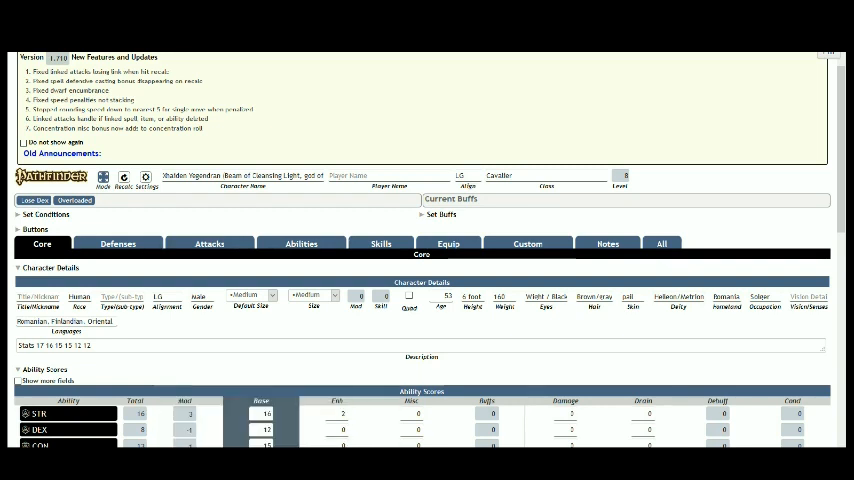
# - Scroll down Xhaiden's attack list to the Scimitar Vital Striking attack
pyautogui.scroll(-3)
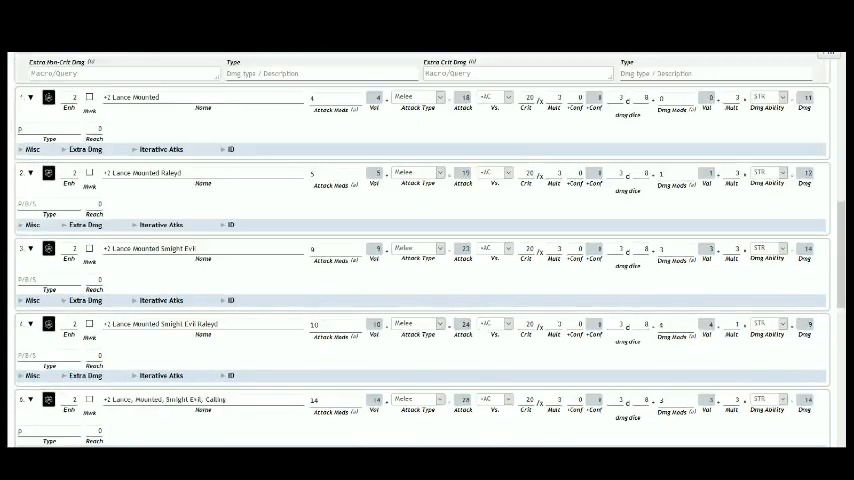
pyautogui.scroll(-3)
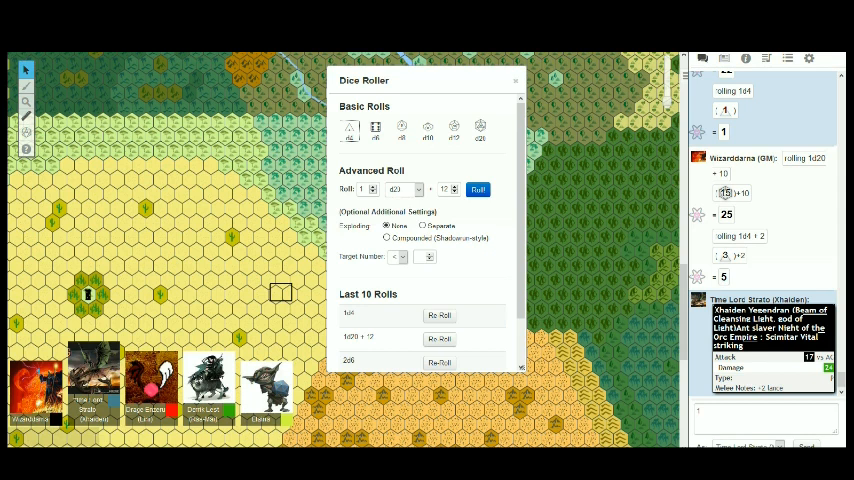
pyautogui.scroll(-3)
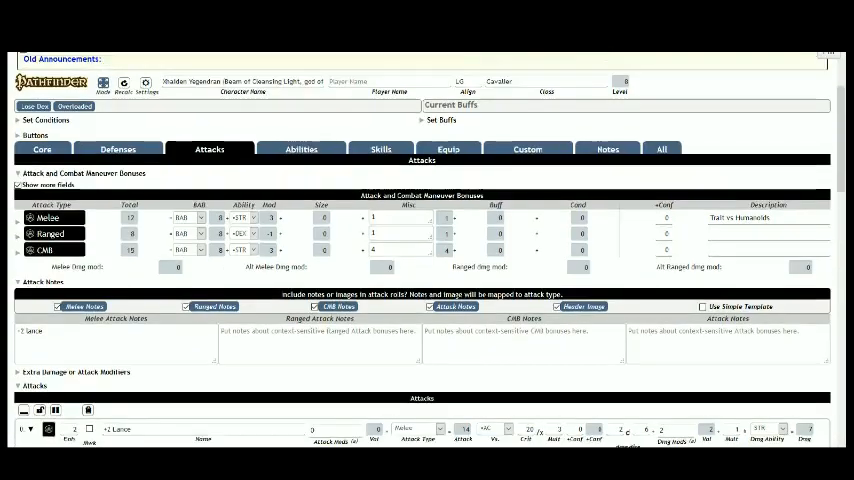
# - Switch Xhaiden's sheet to the Skills section and scroll through the skill list
pyautogui.click(380, 148)
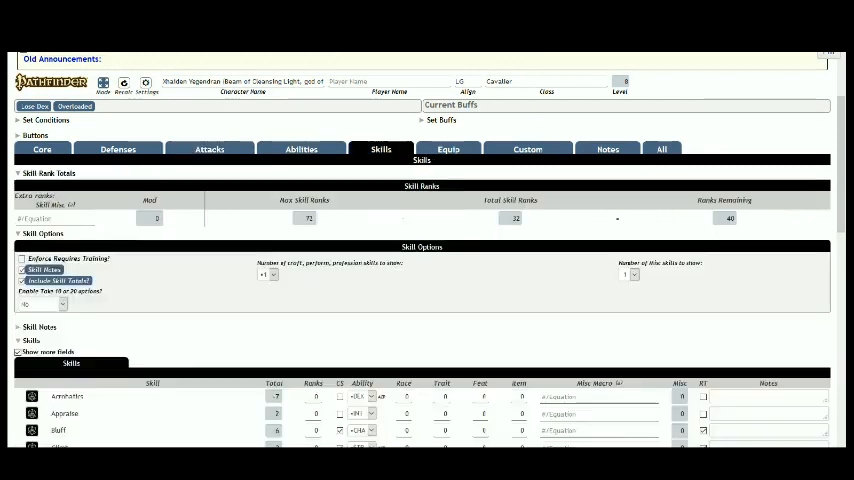
pyautogui.scroll(-3)
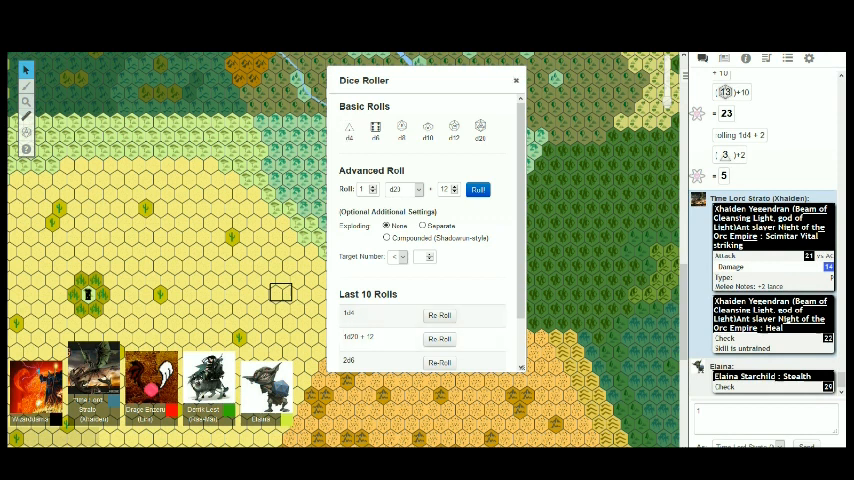
# - Close the Dice Roller window to clear the hex map and chat log
pyautogui.click(516, 80)
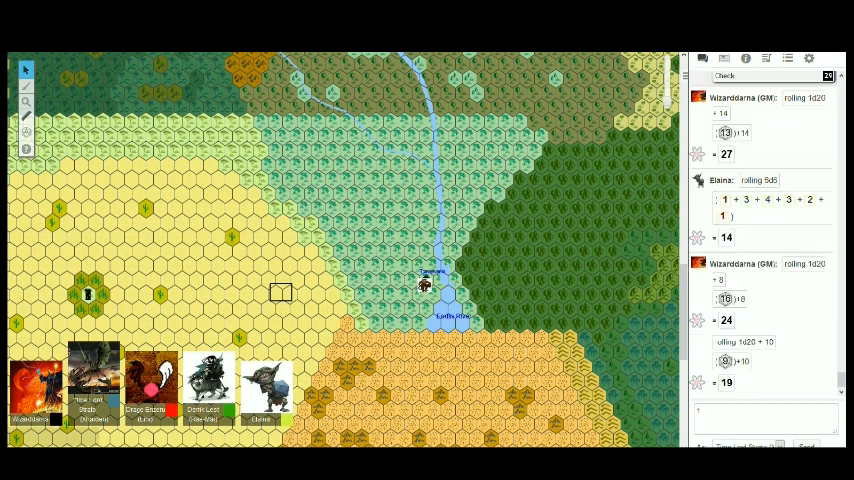
# - Scroll the chat to follow new d20 rolls up to Elaina's Willpower save of 14
pyautogui.scroll(-3)
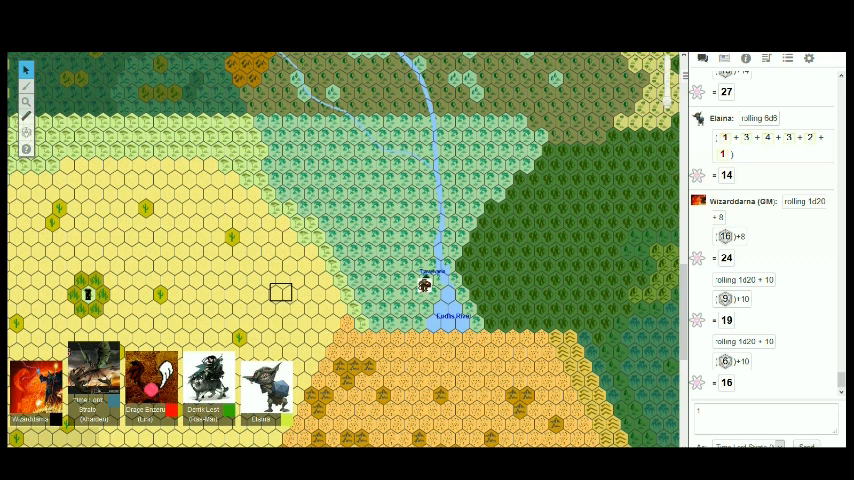
pyautogui.scroll(-3)
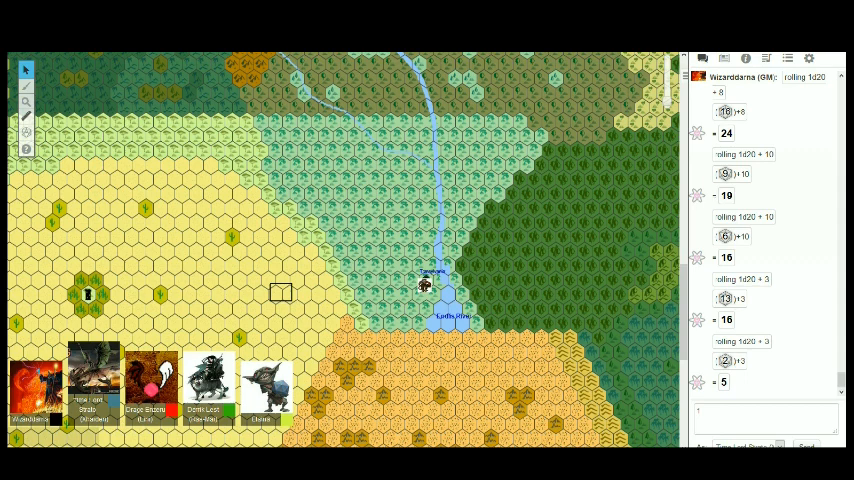
pyautogui.scroll(-3)
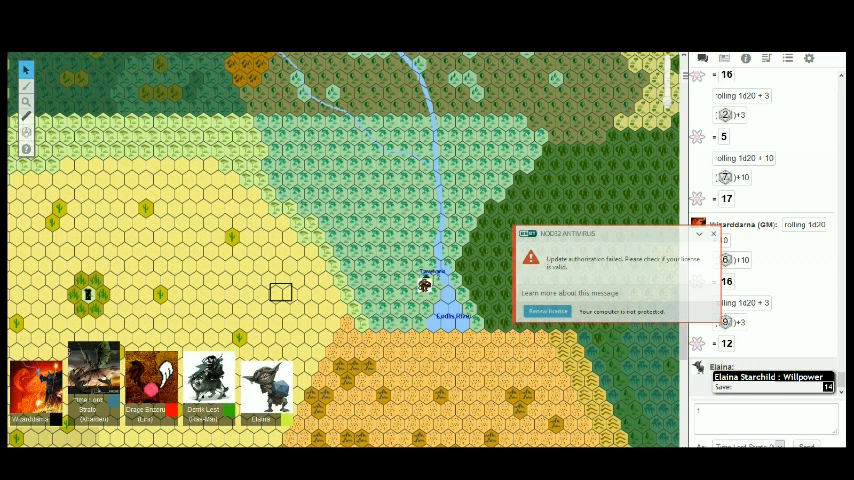
pyautogui.click(714, 234)
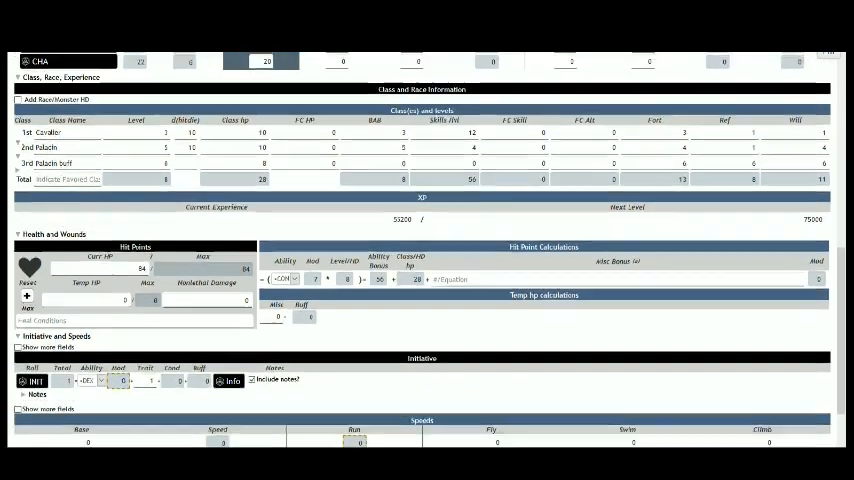
pyautogui.scroll(-3)
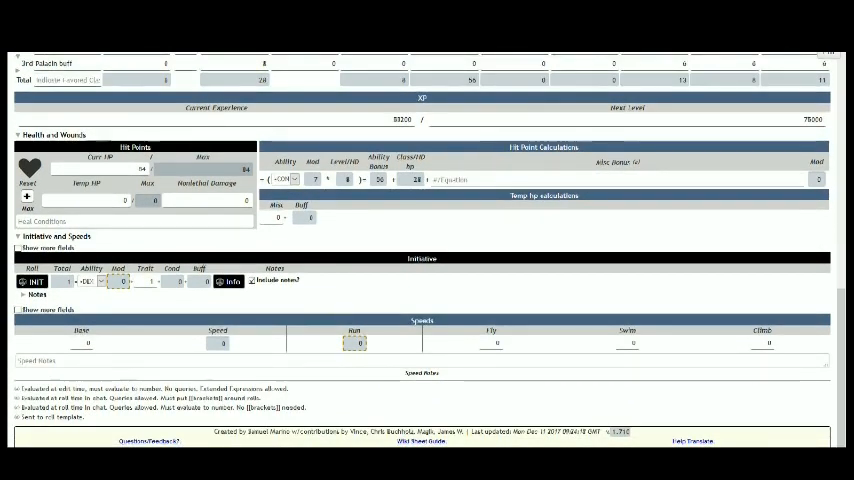
pyautogui.scroll(3)
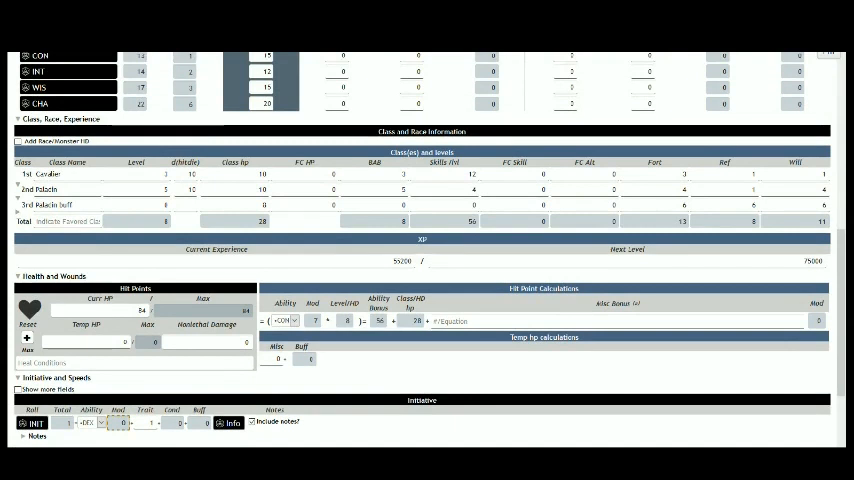